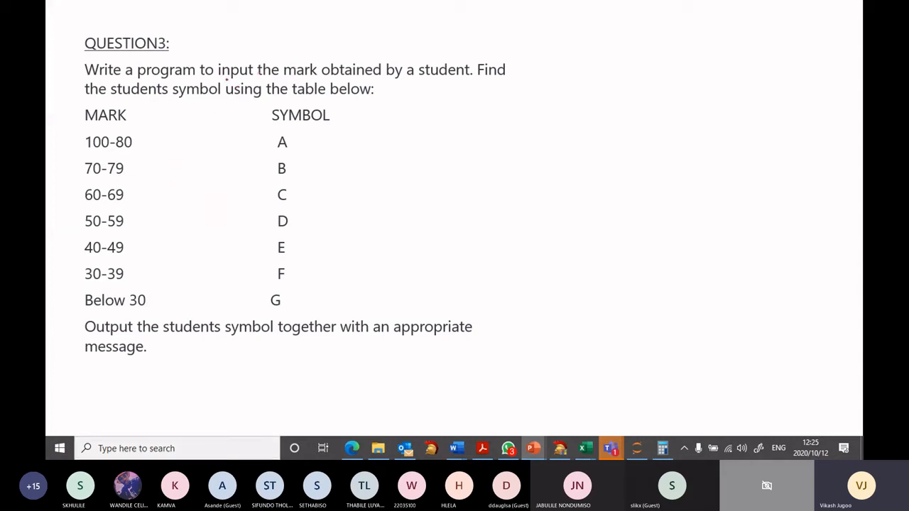
Draw a red ink box around 'input the mark' and underline more of the question wording.
{"action": "left_click_drag", "start_coordinate": [213, 58], "coordinate": [323, 80]}
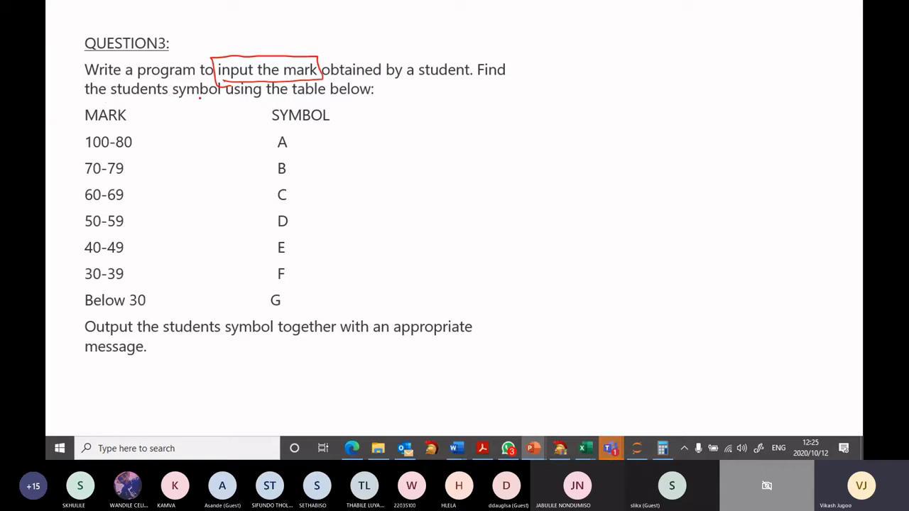
{"action": "left_click_drag", "start_coordinate": [164, 101], "coordinate": [258, 101]}
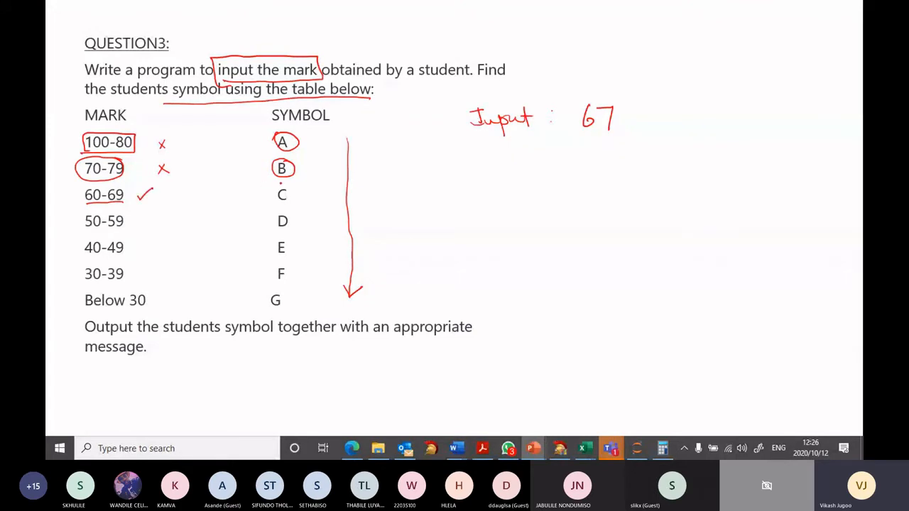
Ink the worked example on the mark table: input 67 falls in 60-69, output symbol C.
{"action": "left_click_drag", "start_coordinate": [266, 184], "coordinate": [299, 206]}
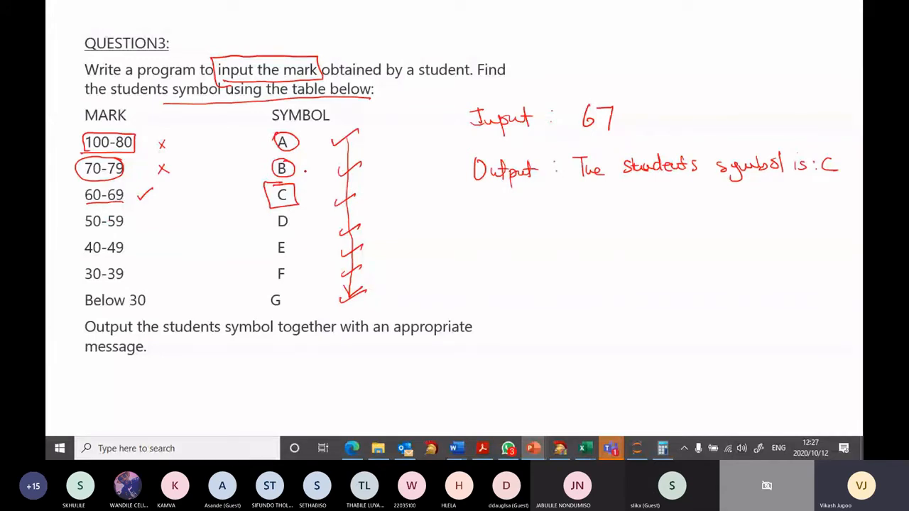
{"action": "mouse_move", "coordinate": [258, 267]}
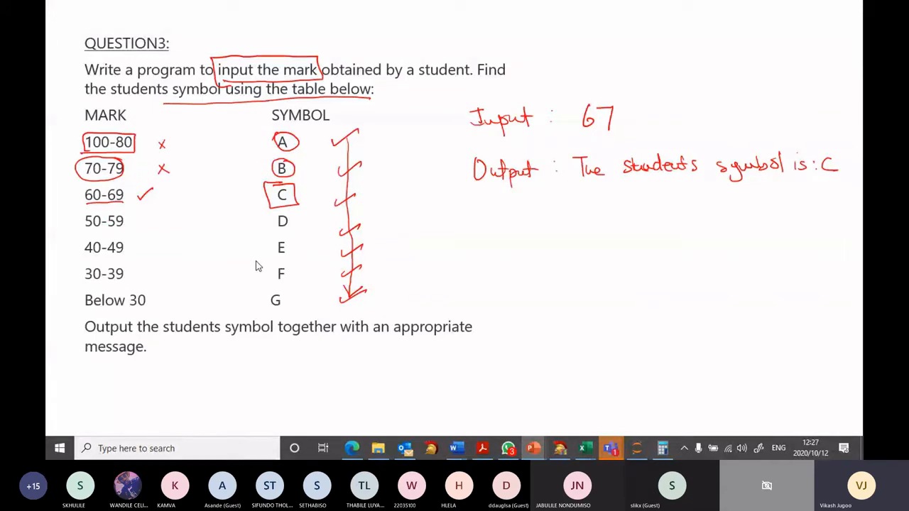
{"action": "mouse_move", "coordinate": [290, 257]}
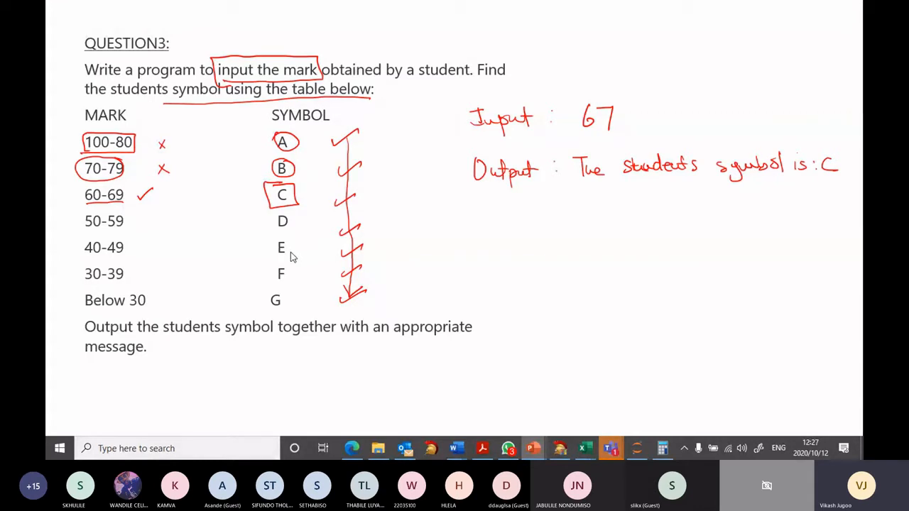
{"action": "mouse_move", "coordinate": [283, 233]}
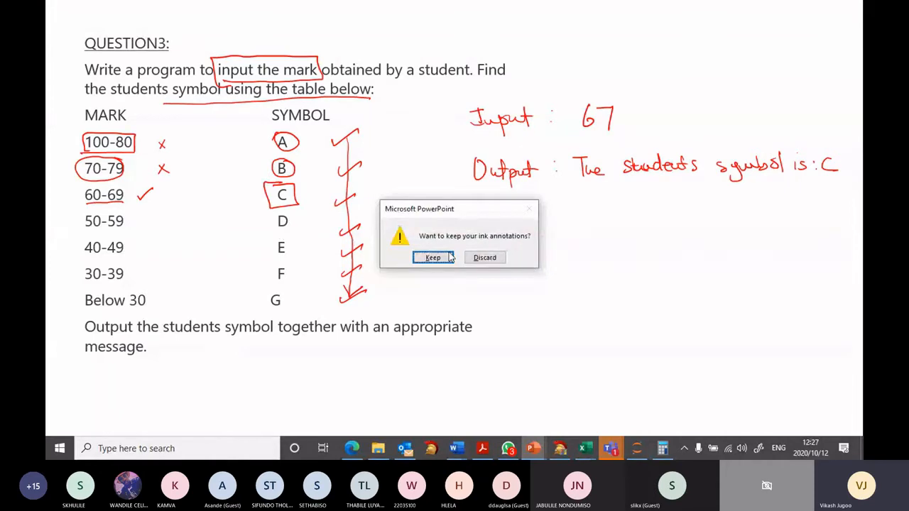
Keep the slide's ink annotations and switch to the Untitled Jupyter notebook tab.
{"action": "left_click", "coordinate": [433, 257]}
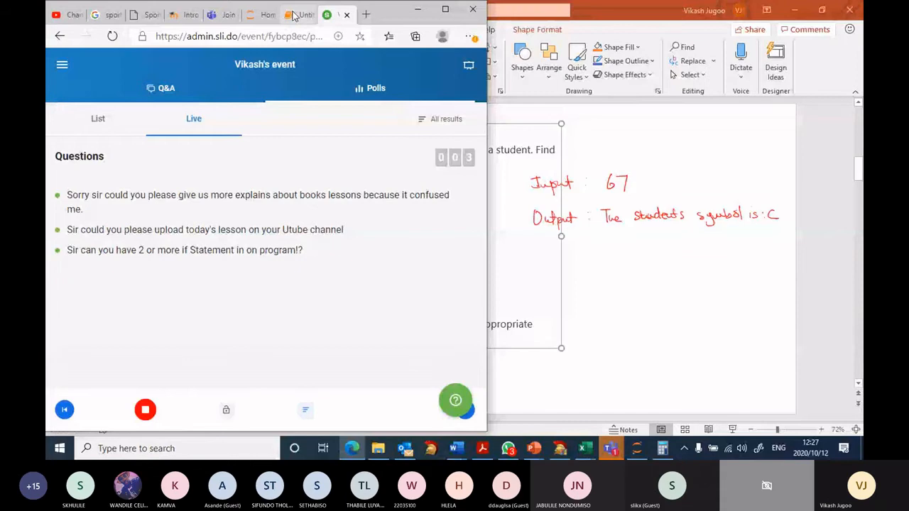
{"action": "left_click", "coordinate": [250, 14]}
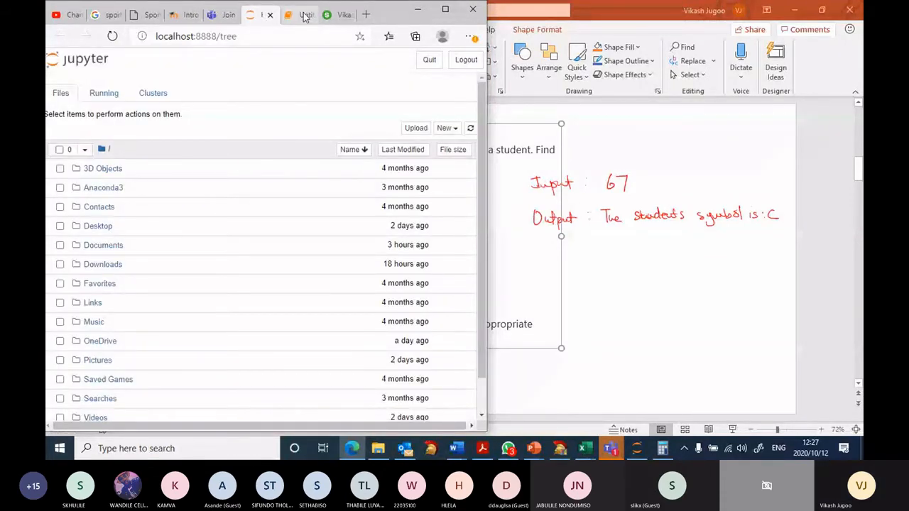
{"action": "left_click", "coordinate": [288, 14]}
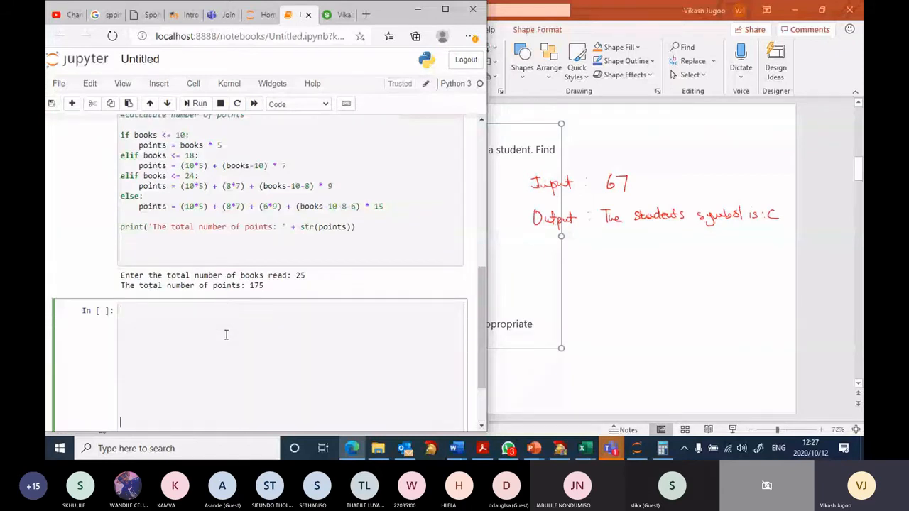
Add a '#check the mark' comment below the mark = int(input('Enter the students mark: ')) line.
{"action": "scroll", "scroll_direction": "down", "scroll_amount": 3}
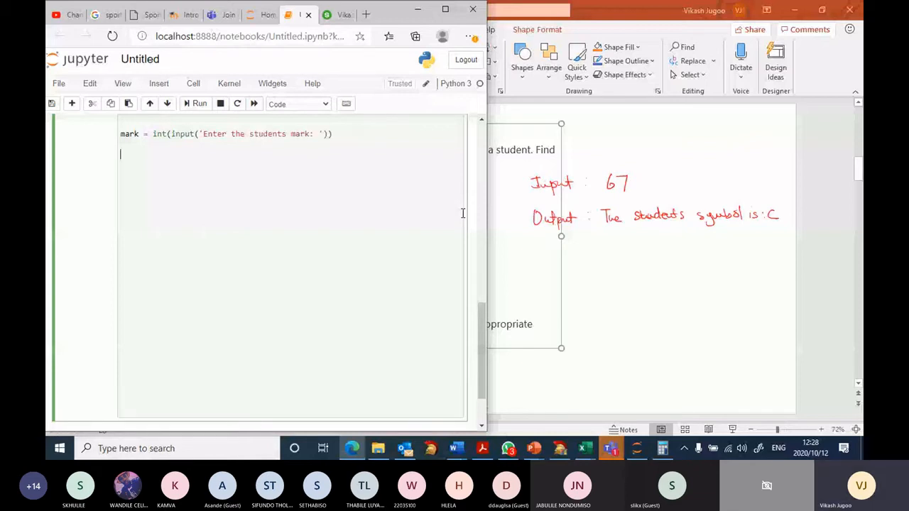
{"action": "type", "text": "#c"}
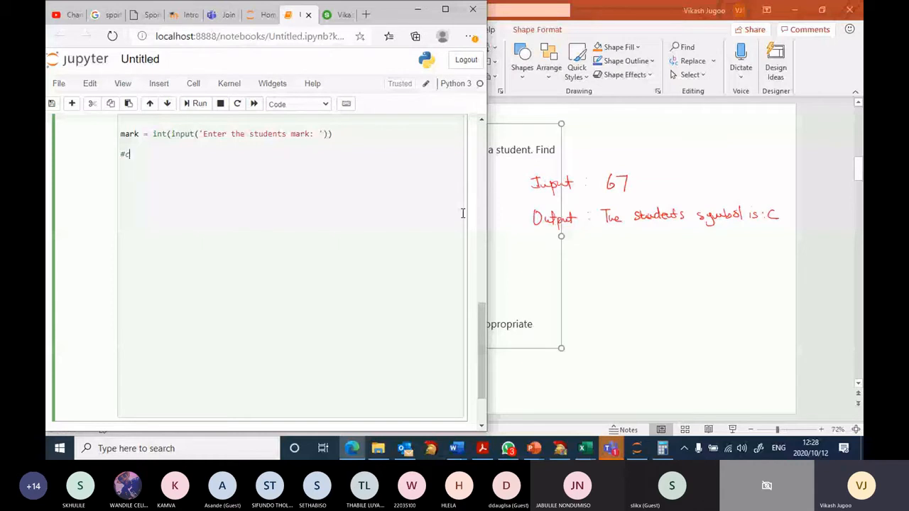
{"action": "type", "text": "h"}
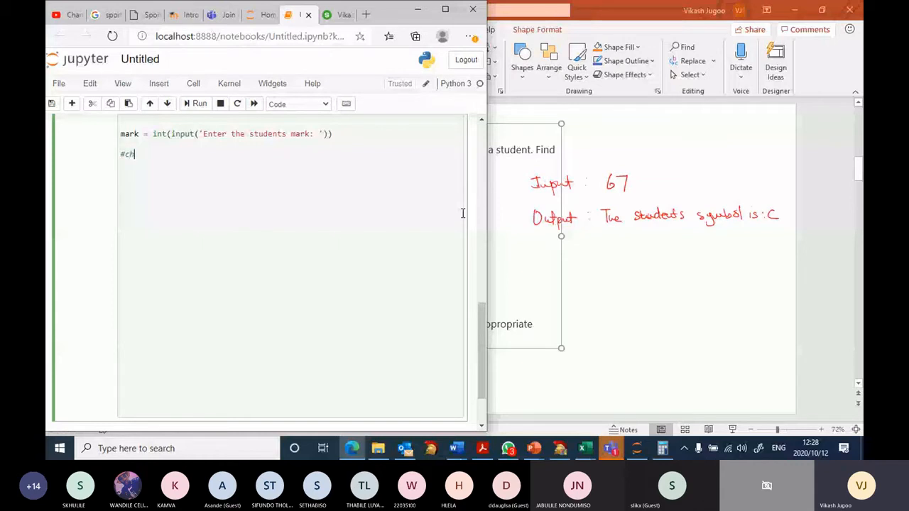
{"action": "type", "text": "eck the mark"}
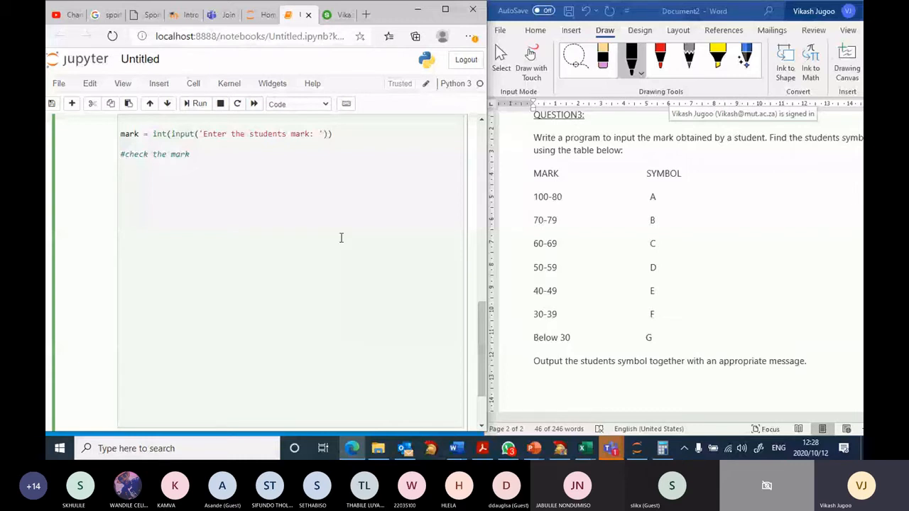
Write the first condition, if mark compared against 80, and indent into its block.
{"action": "type", "text": "if mark"}
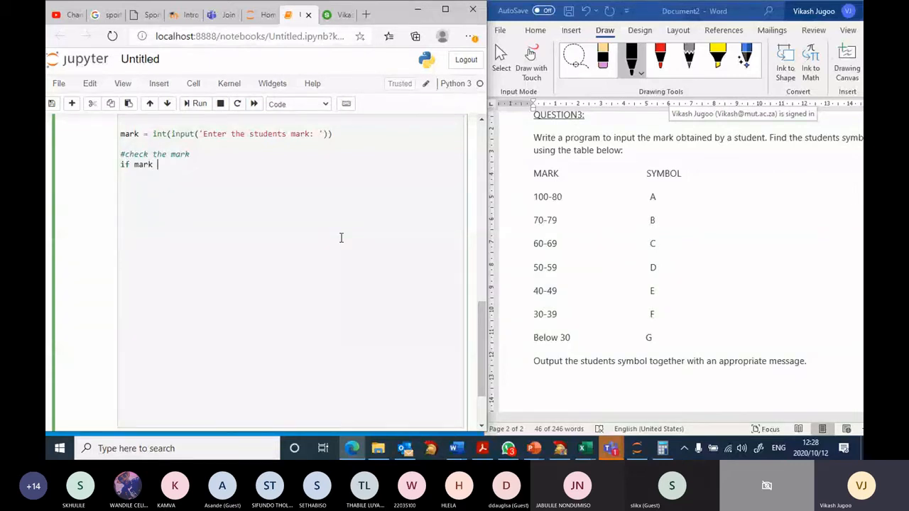
{"action": "type", "text": "<"}
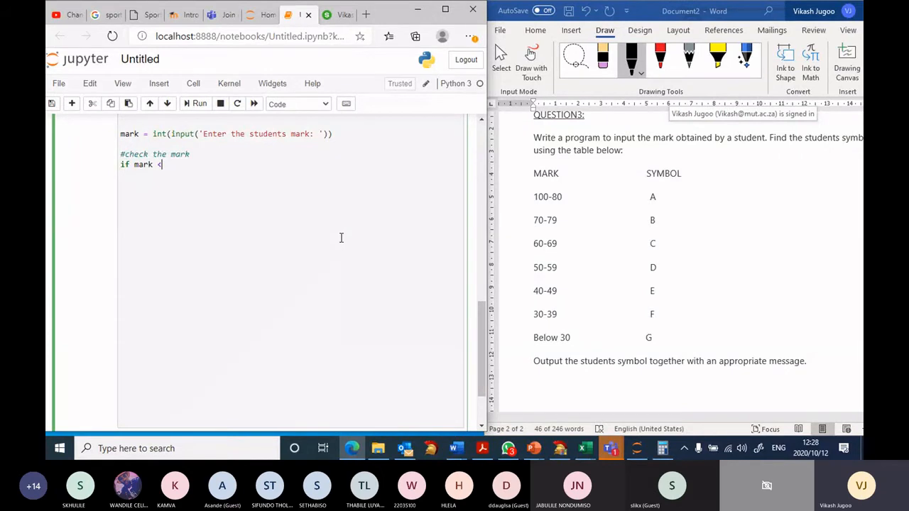
{"action": "type", "text": "="}
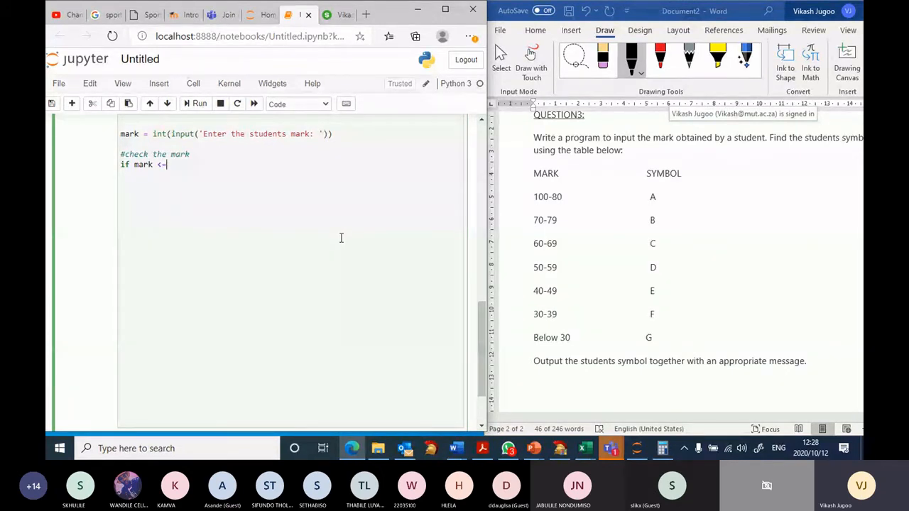
{"action": "type", "text": "880"}
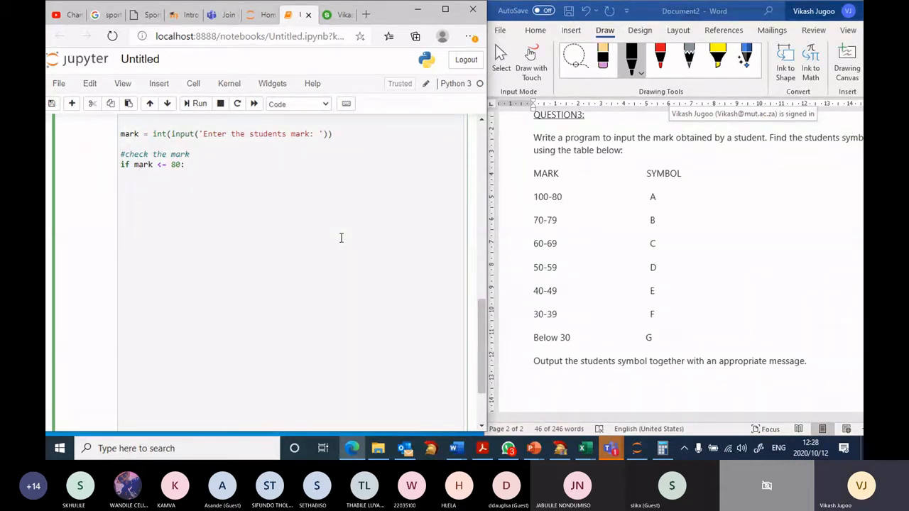
{"action": "key", "text": "enter"}
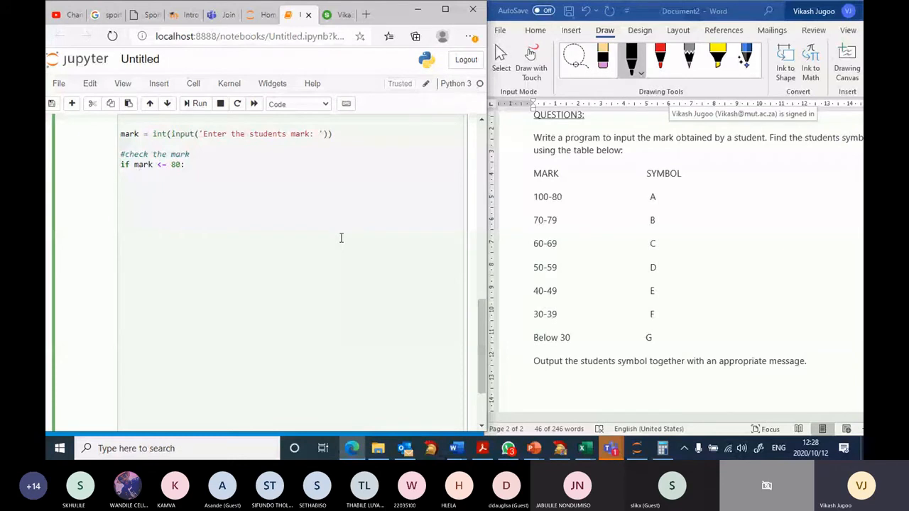
Print 'THe students symbol is: A' inside the if branch and start a new line.
{"action": "type", "text": "print"}
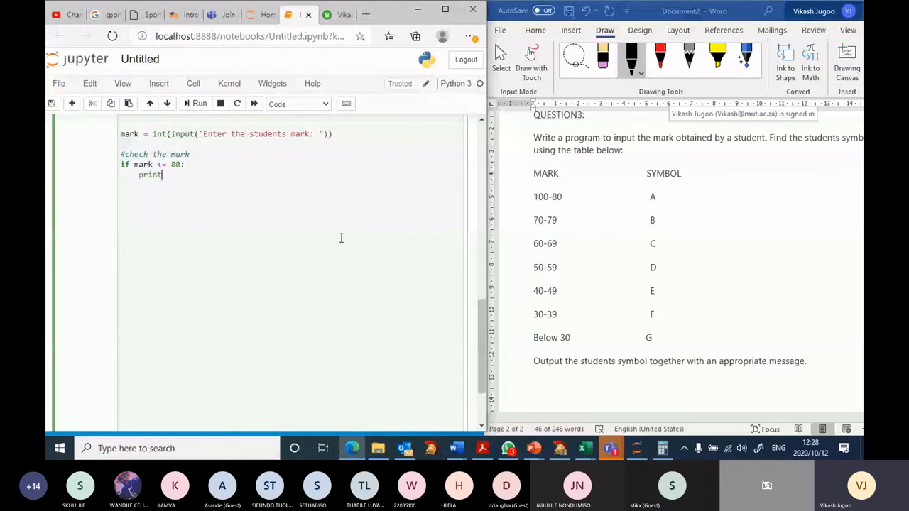
{"action": "type", "text": "('')"}
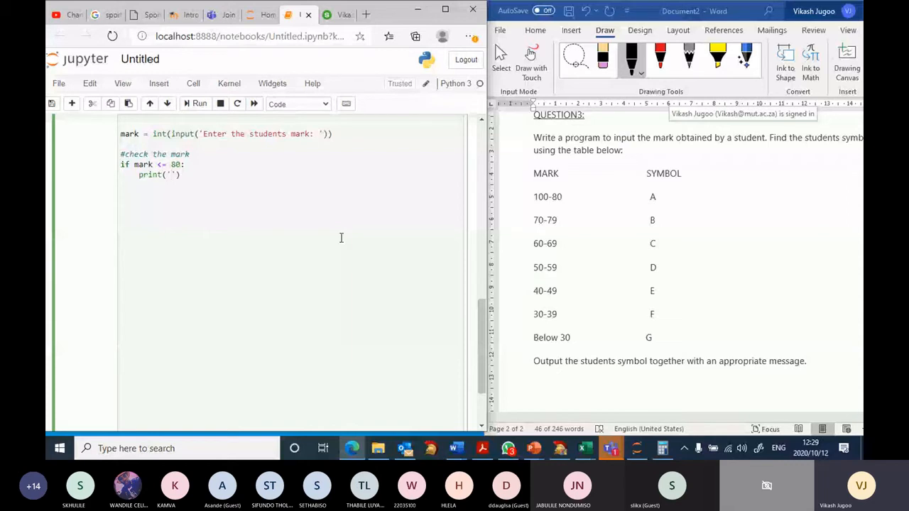
{"action": "type", "text": "THe student"}
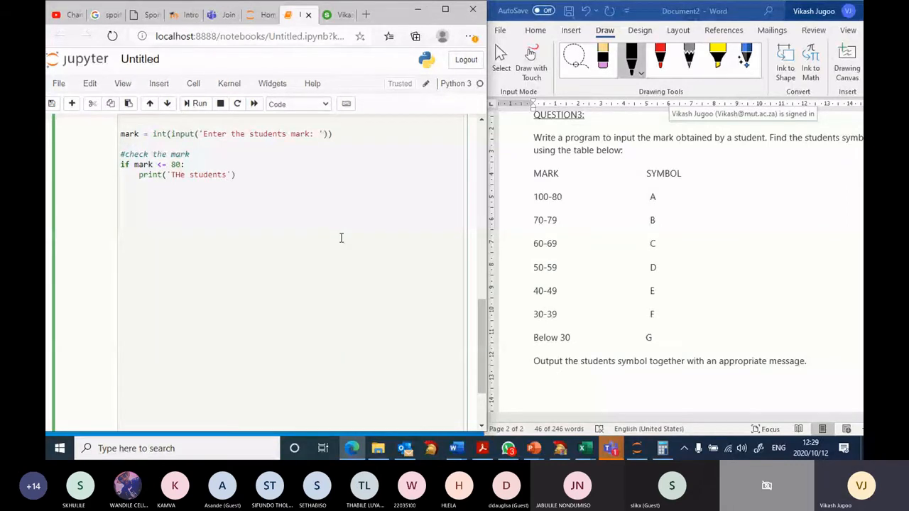
{"action": "type", "text": "sy"}
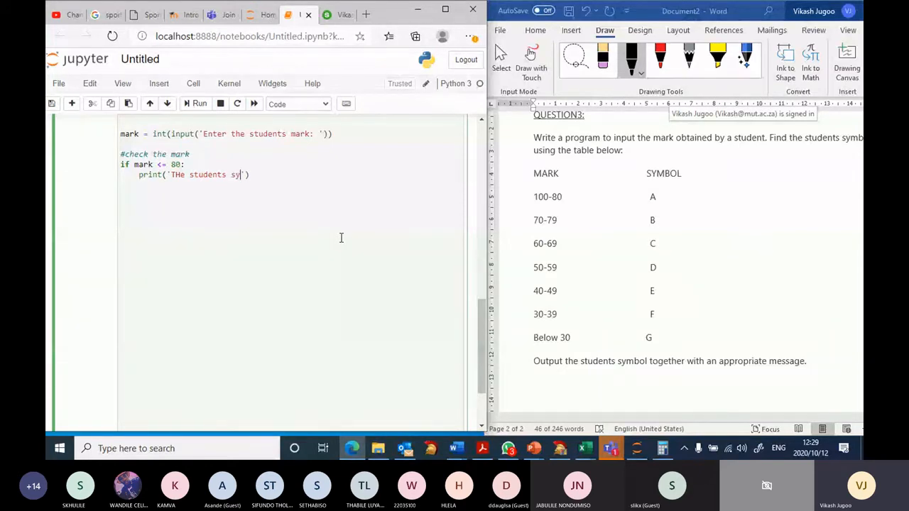
{"action": "type", "text": "mbol"}
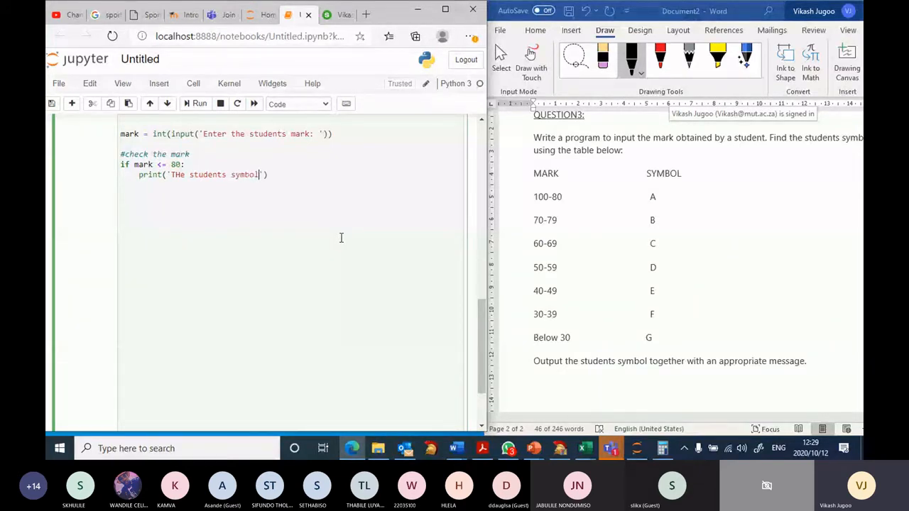
{"action": "type", "text": "is:"}
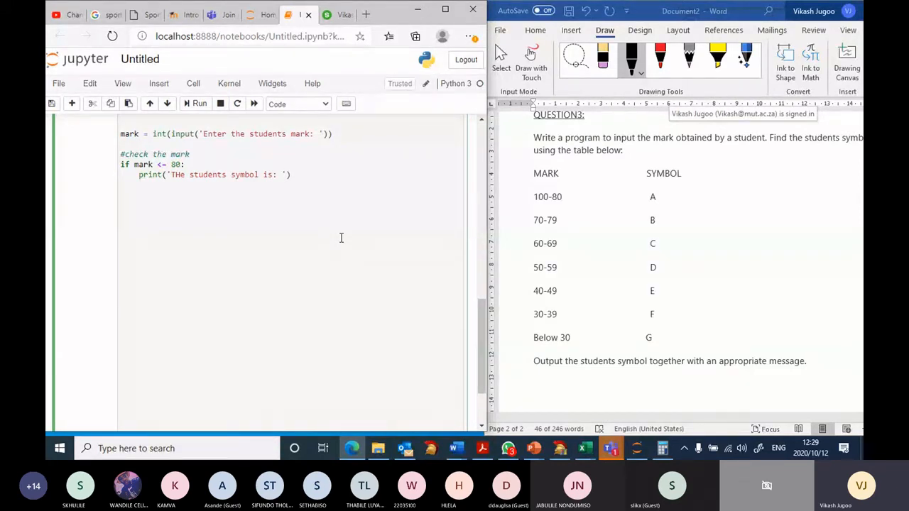
{"action": "type", "text": "A"}
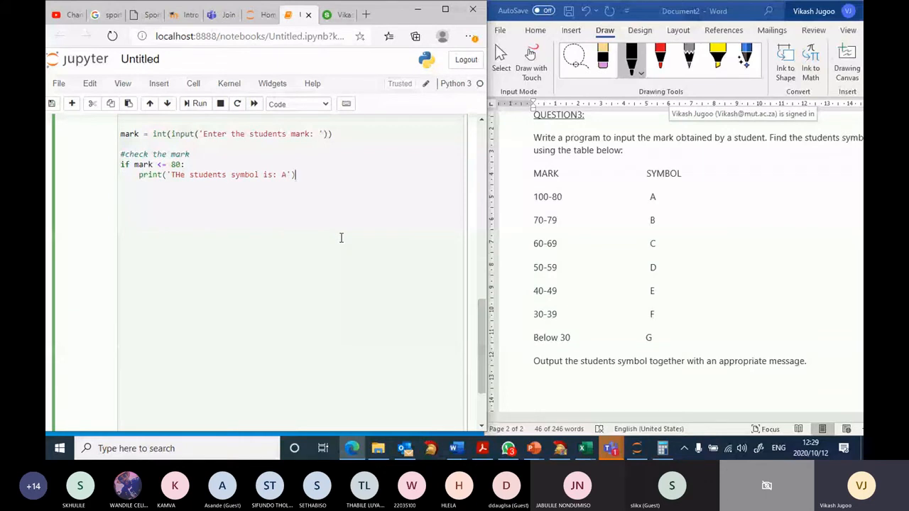
{"action": "key", "text": "Return"}
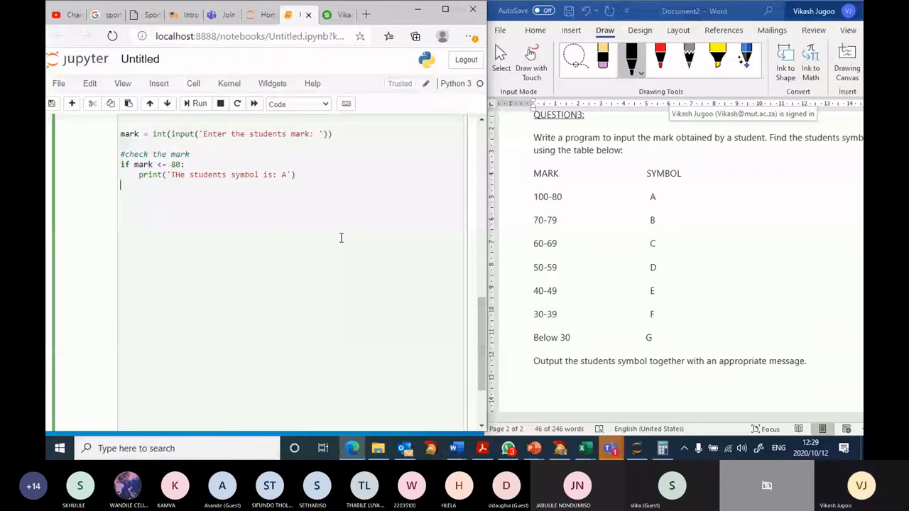
Add an elif mark >= 70 branch whose copied print line shows symbol B.
{"action": "type", "text": "elif"}
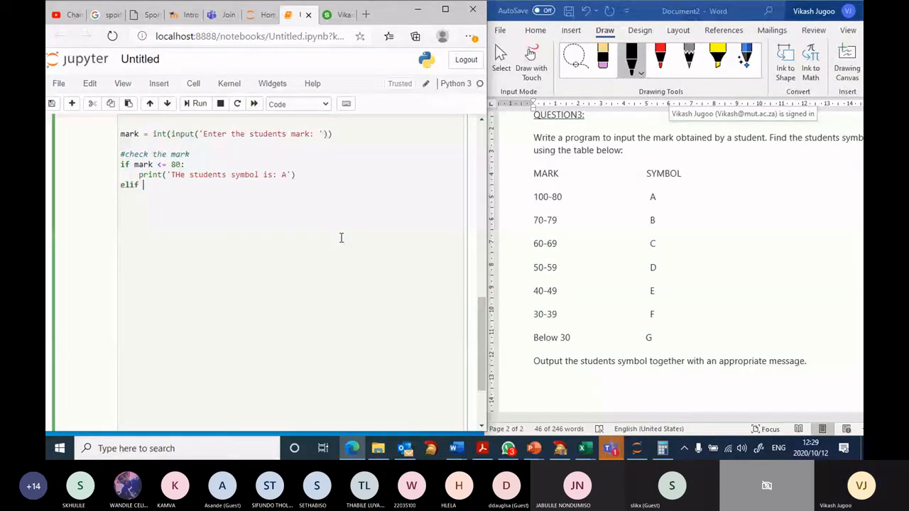
{"action": "type", "text": "mark <="}
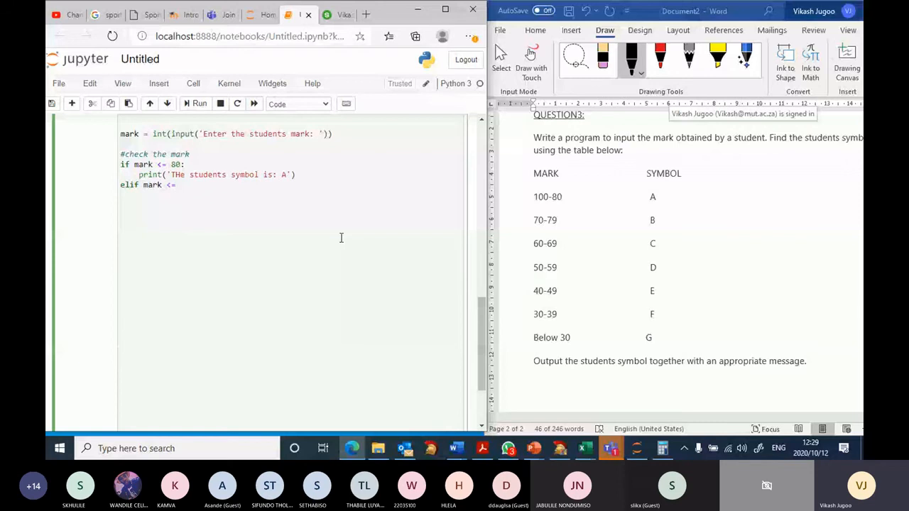
{"action": "type", "text": "70"}
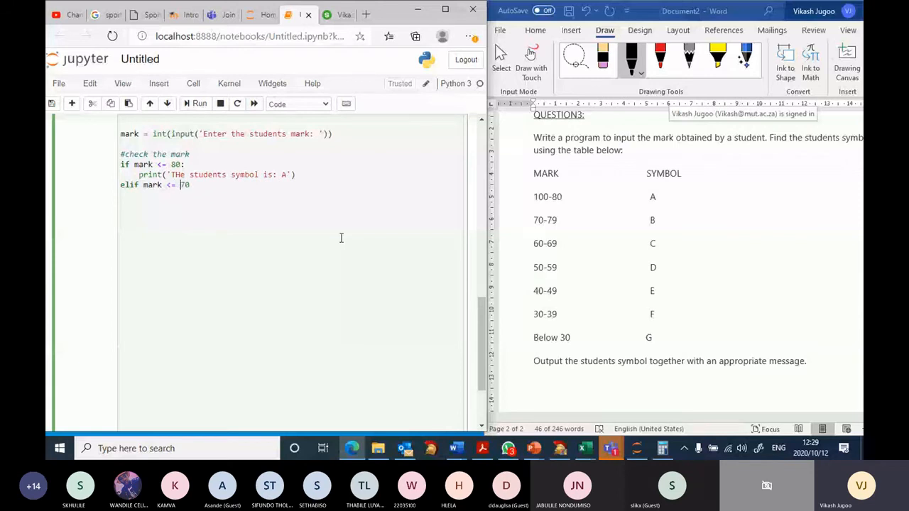
{"action": "type", "text": ":"}
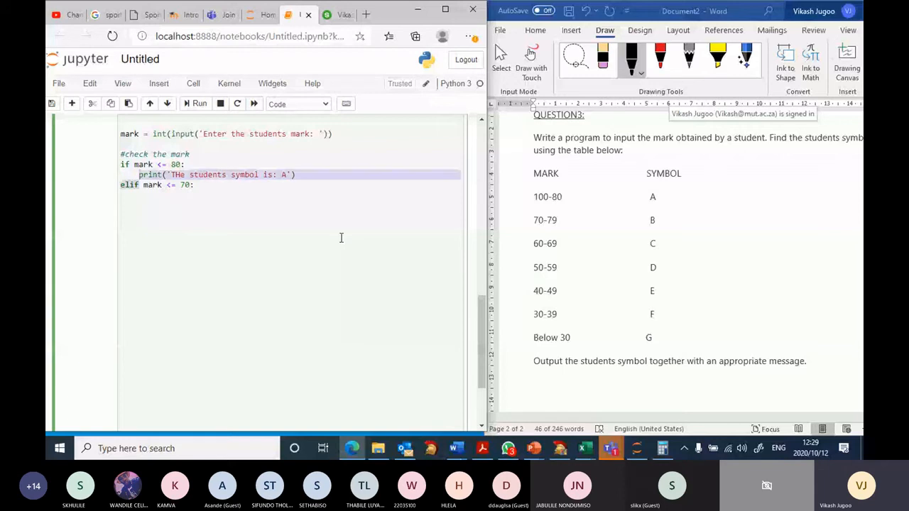
{"action": "key", "text": "ctrl+s"}
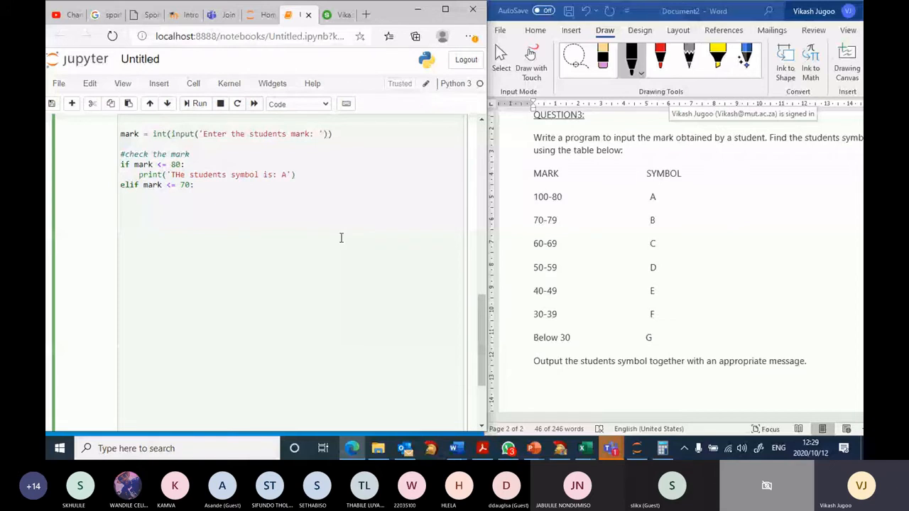
{"action": "type", "text": "print('THe students symbol is: A')"}
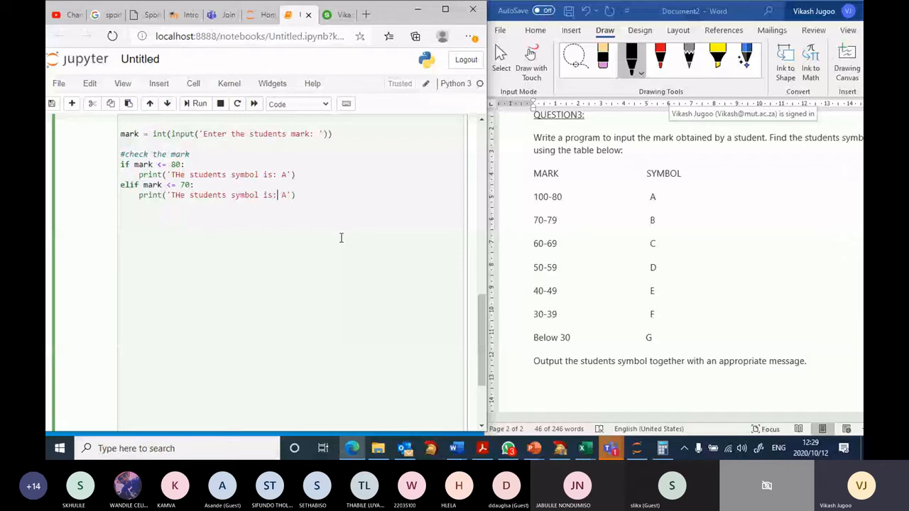
{"action": "type", "text": "B"}
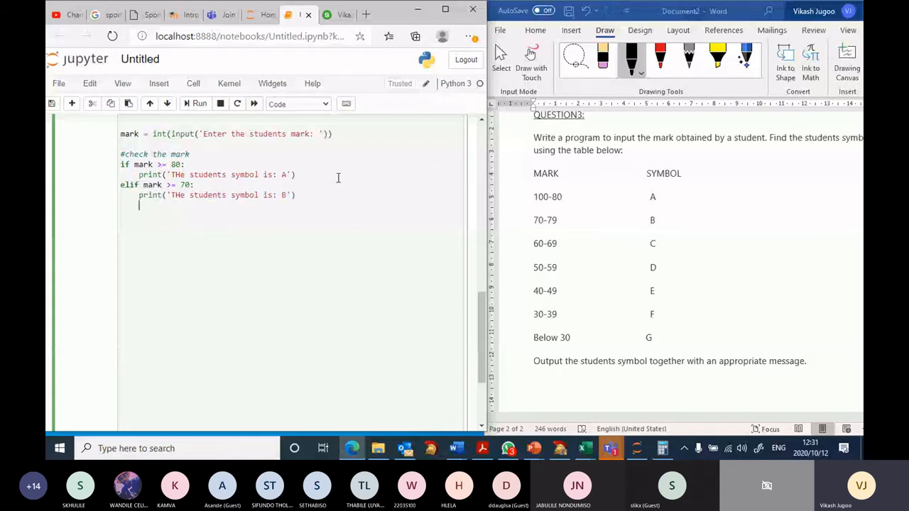
Add the next elif mark >= branch printing 'THe students symbol is: C'.
{"action": "type", "text": "elif"}
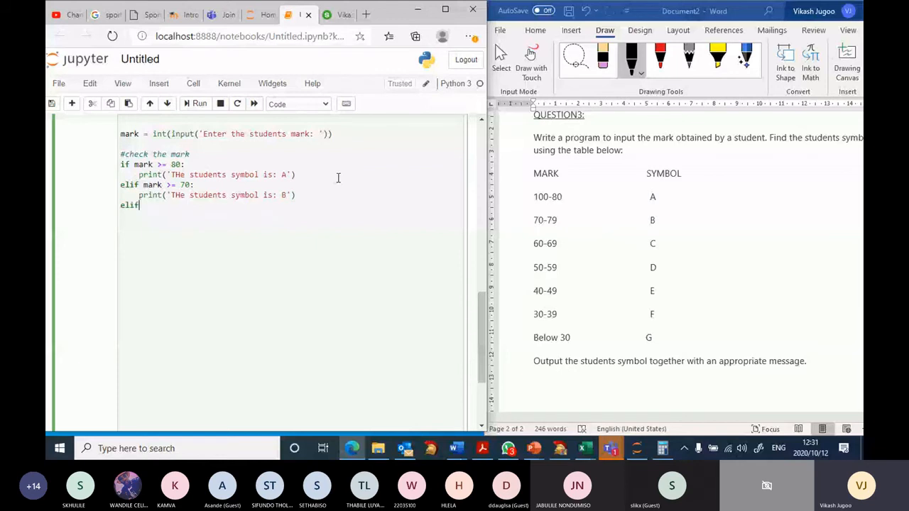
{"action": "type", "text": "mark"}
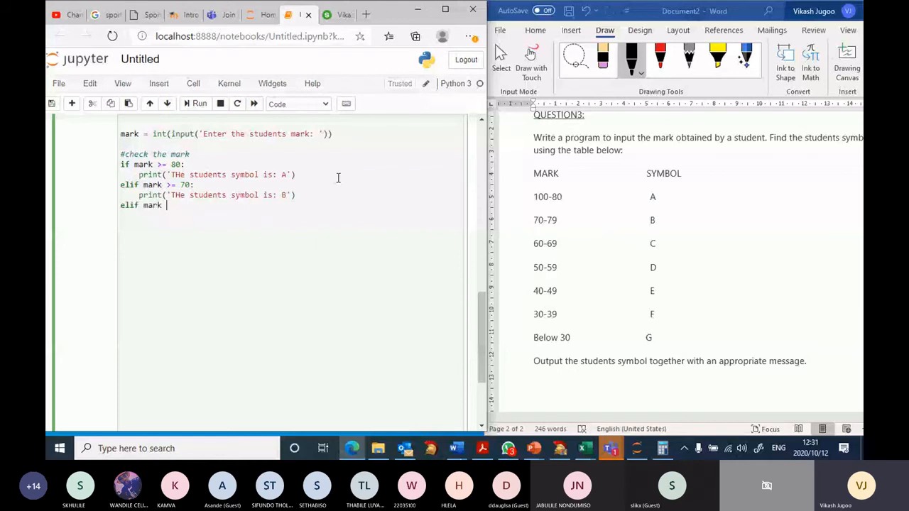
{"action": "type", "text": ">="}
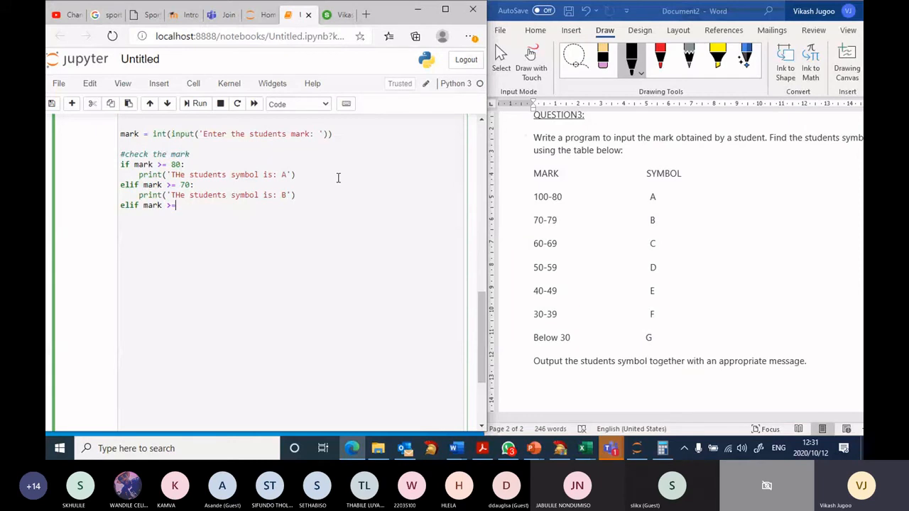
{"action": "type", "text": "69"}
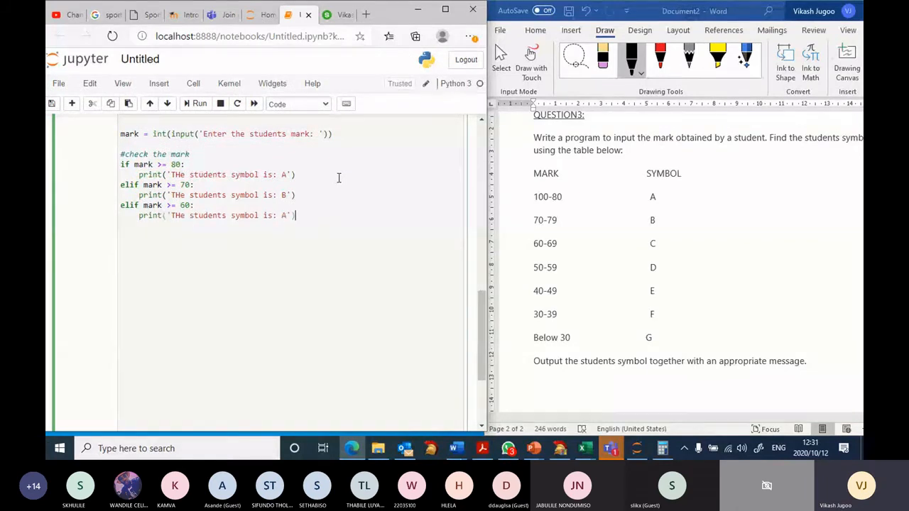
{"action": "type", "text": "C"}
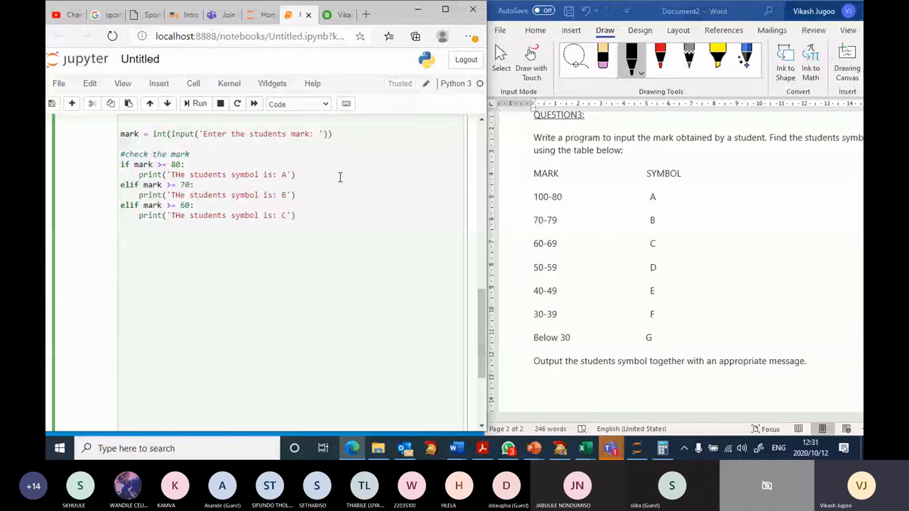
Add an elif mark >= 50 branch printing symbol D.
{"action": "type", "text": "elif"}
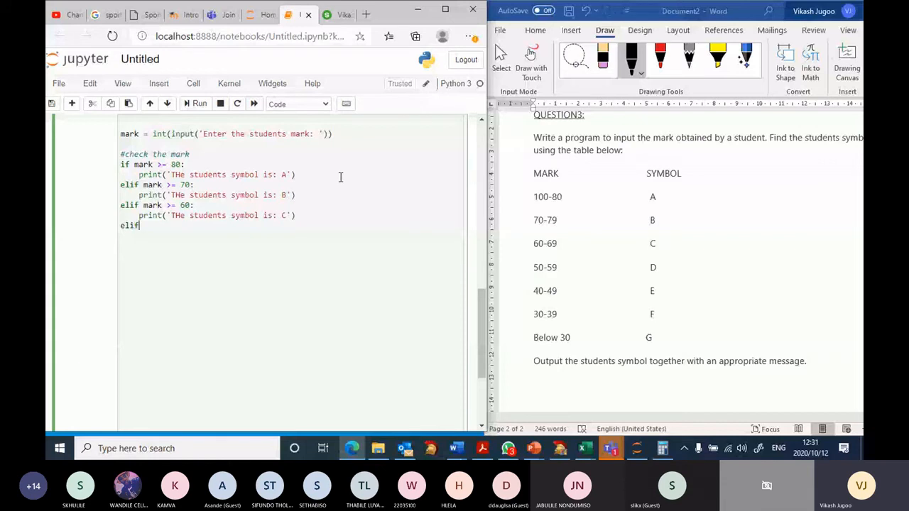
{"action": "type", "text": "mark"}
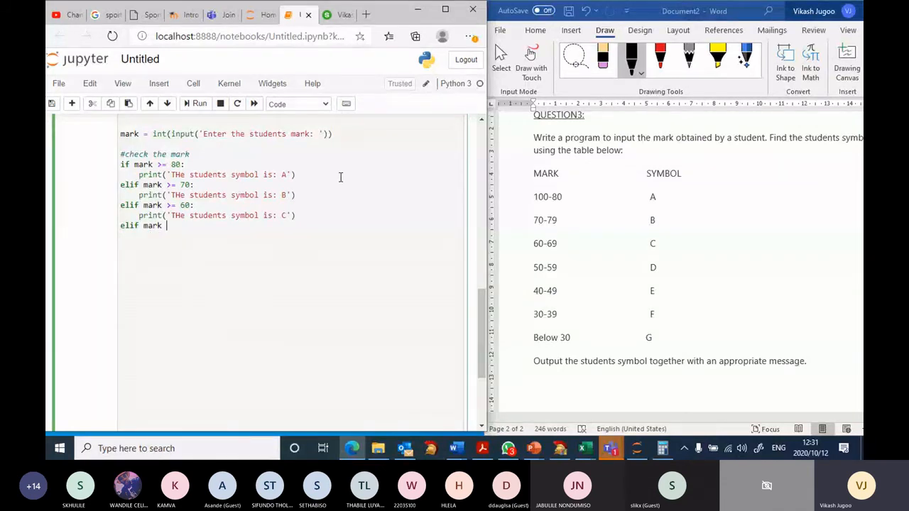
{"action": "type", "text": ">="}
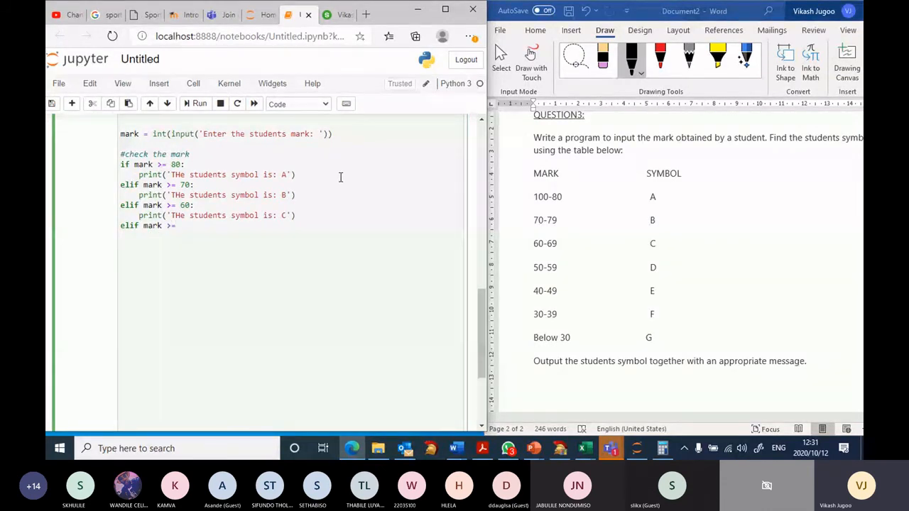
{"action": "type", "text": "50:"}
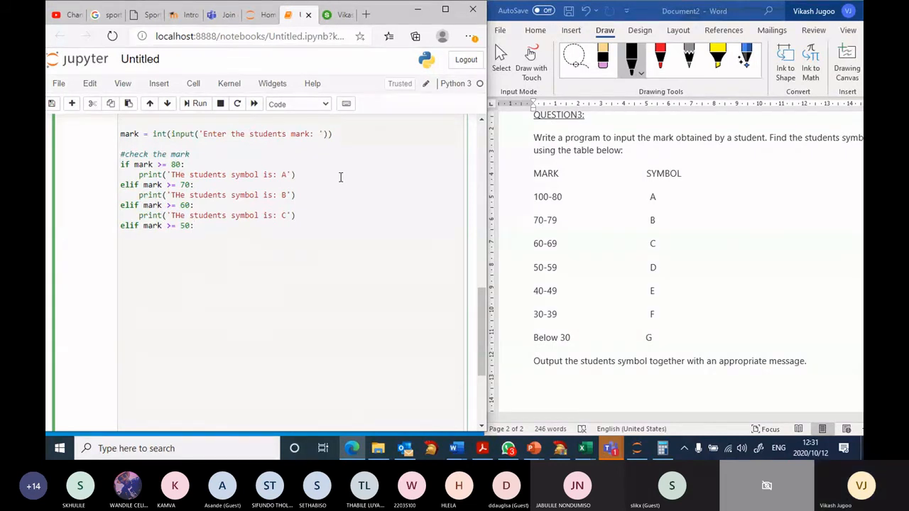
{"action": "type", "text": "print('THe students symbol is: A')"}
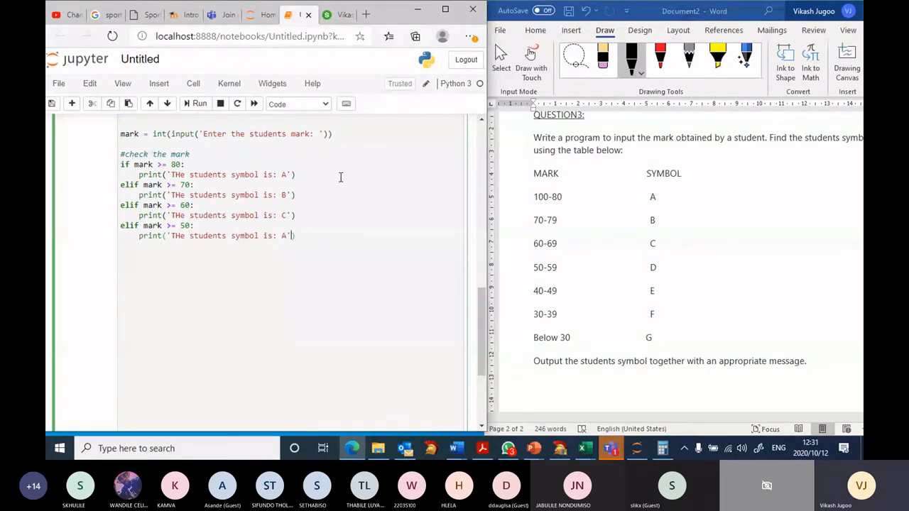
{"action": "type", "text": "D"}
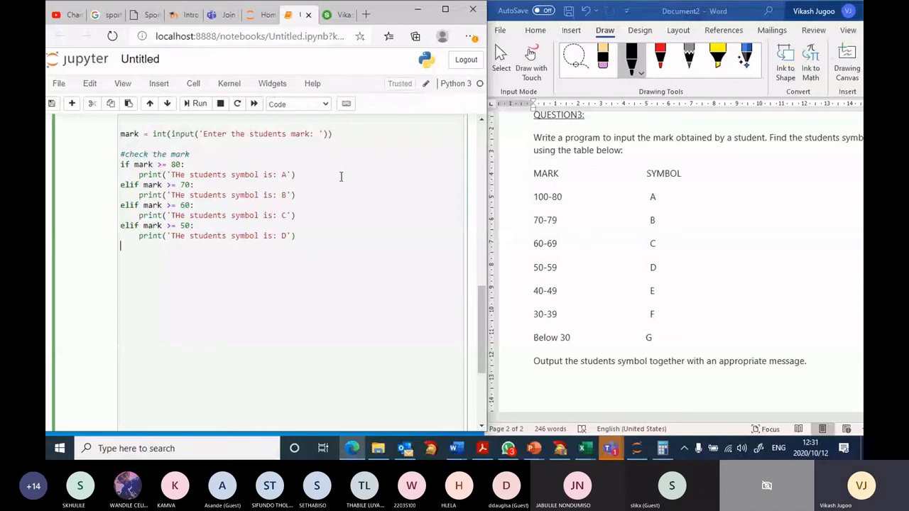
Add an elif mark >= 40 branch printing 'THe students symbol is: E'.
{"action": "type", "text": "elif mark"}
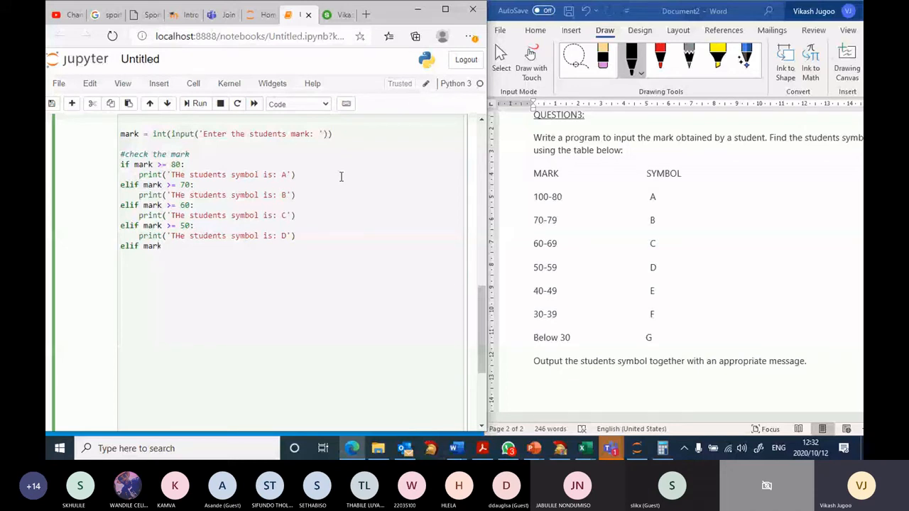
{"action": "type", "text": ">= 40:"}
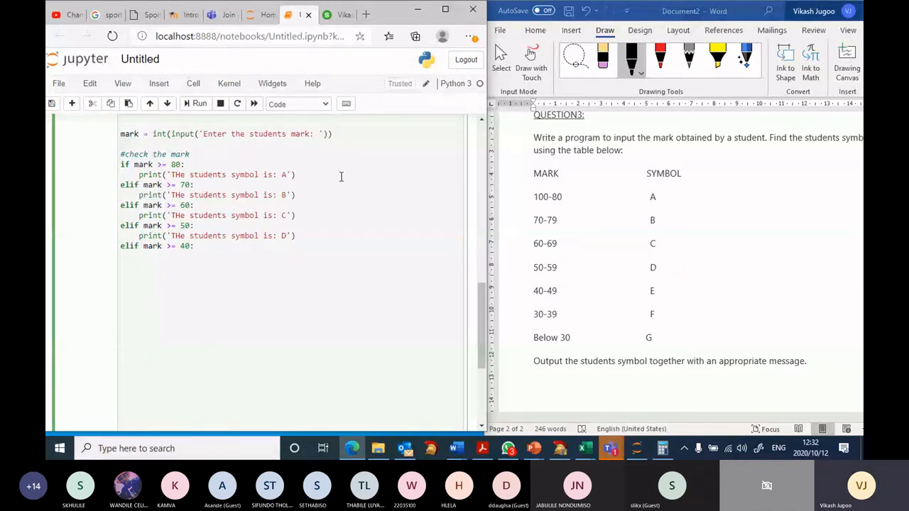
{"action": "type", "text": "print('THe students symbol is: E')"}
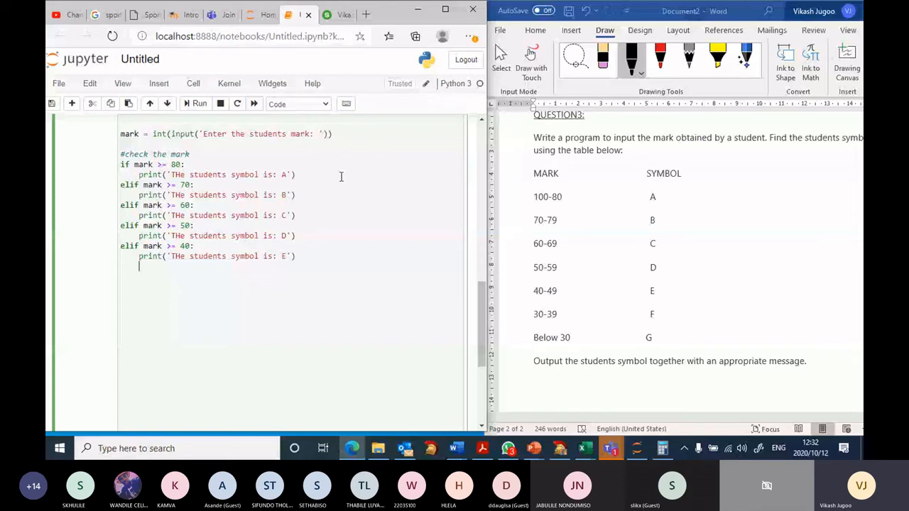
Start an elif mark >= 30 branch with a copied print line, deleting its A.
{"action": "type", "text": "elif"}
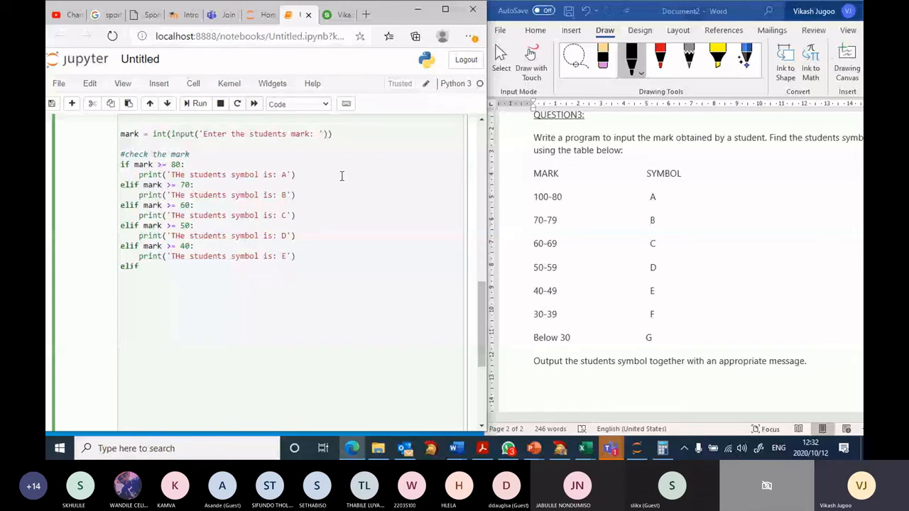
{"action": "type", "text": "mark >="}
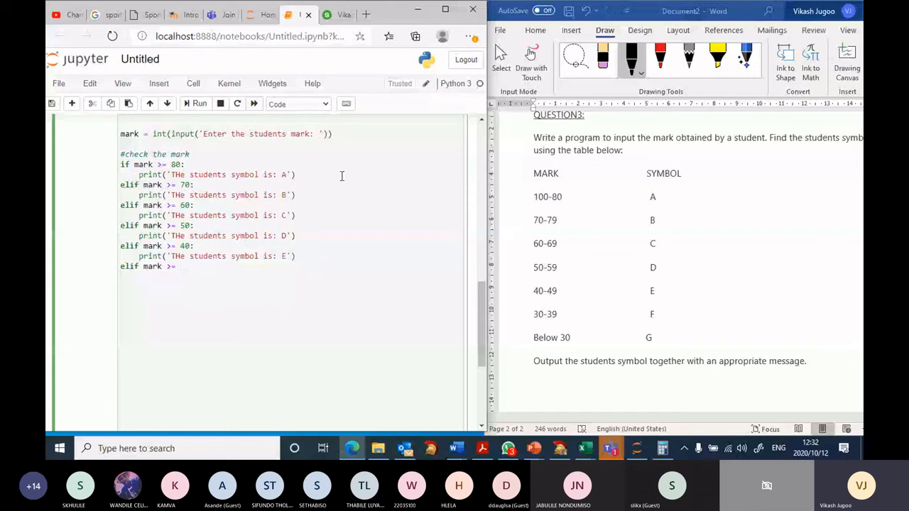
{"action": "type", "text": "30"}
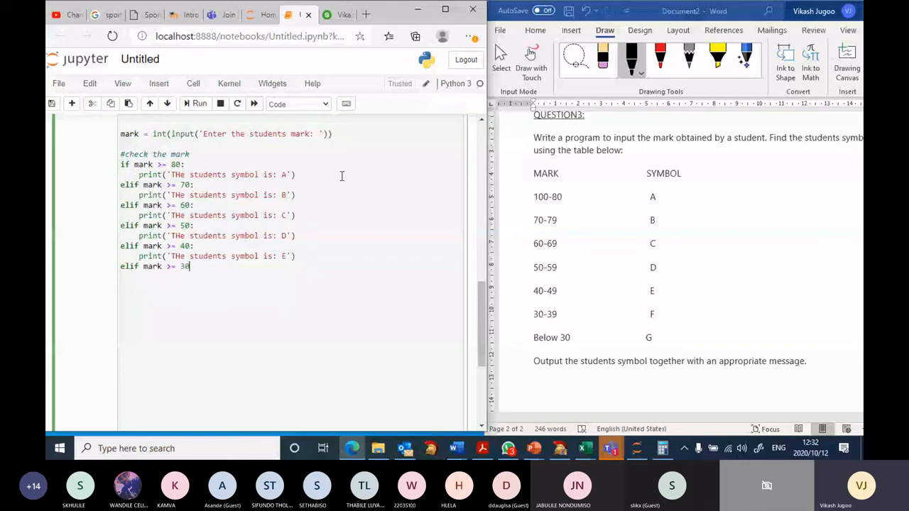
{"action": "type", "text": ":"}
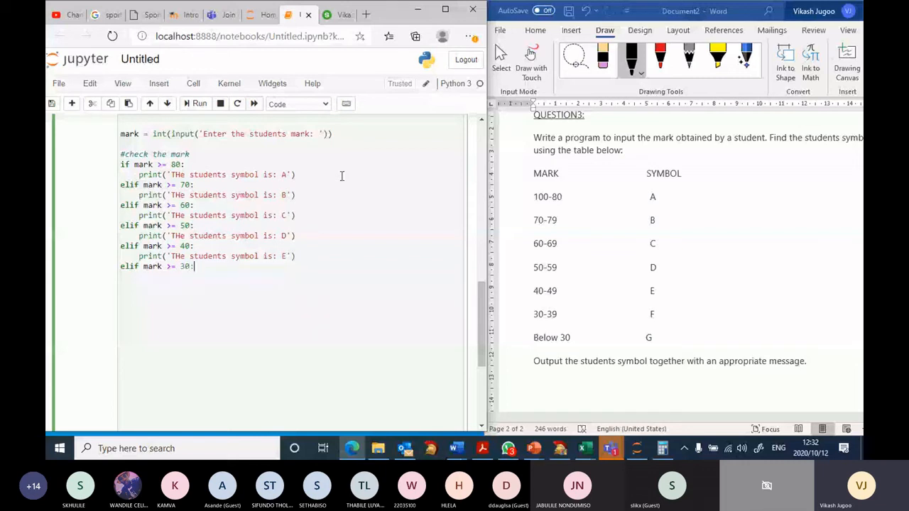
{"action": "type", "text": "print('THe students symbol is: A')"}
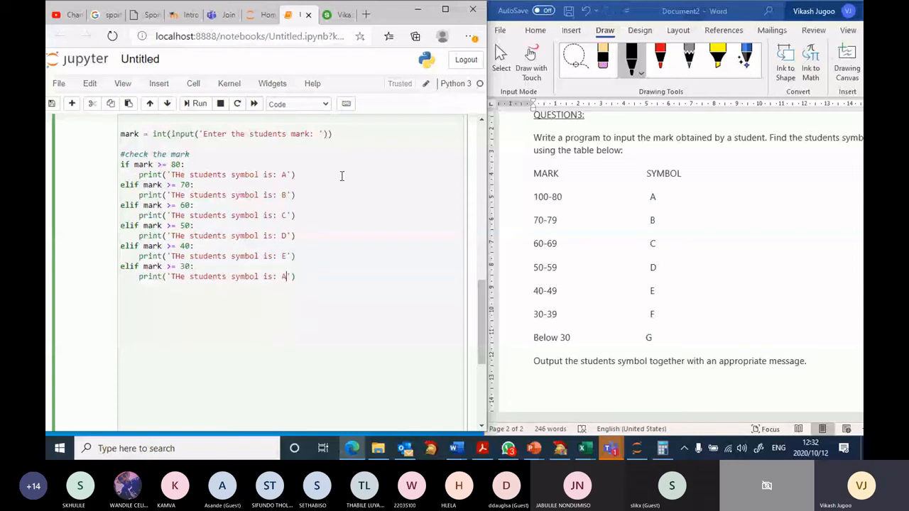
{"action": "key", "text": "Backspace"}
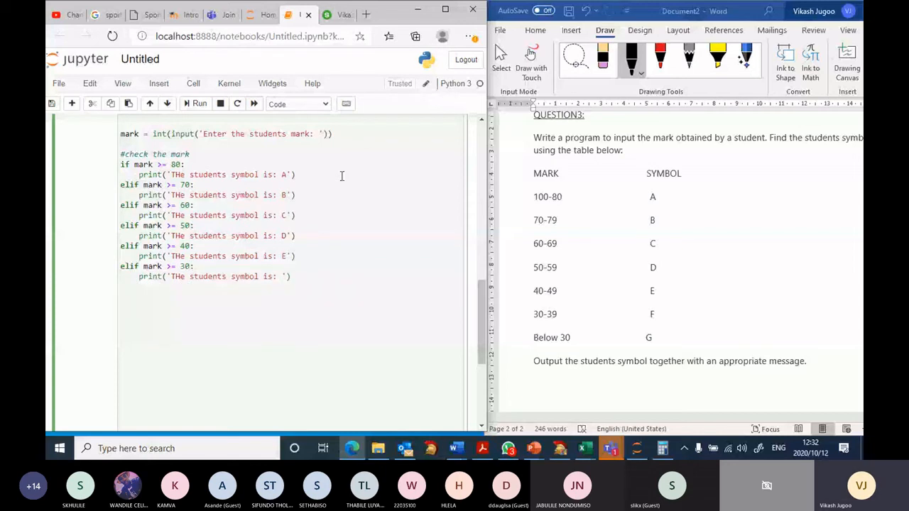
Make the mark >= 30 branch print symbol F, then highlight the mark >= 50 condition.
{"action": "type", "text": "F"}
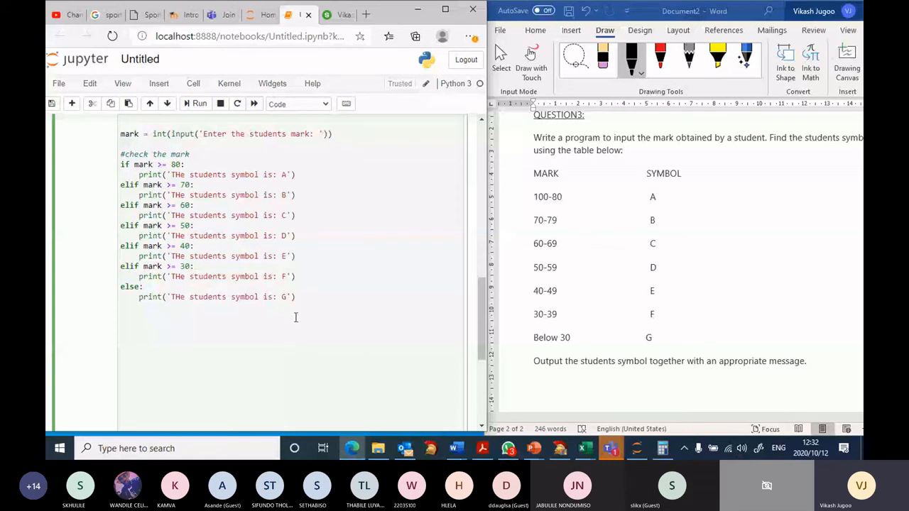
{"action": "mouse_move", "coordinate": [263, 306]}
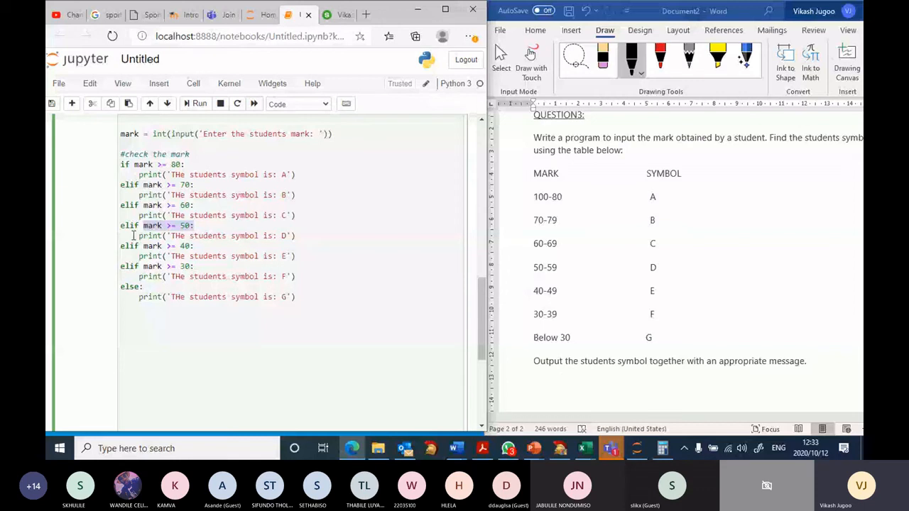
{"action": "left_click", "coordinate": [299, 235]}
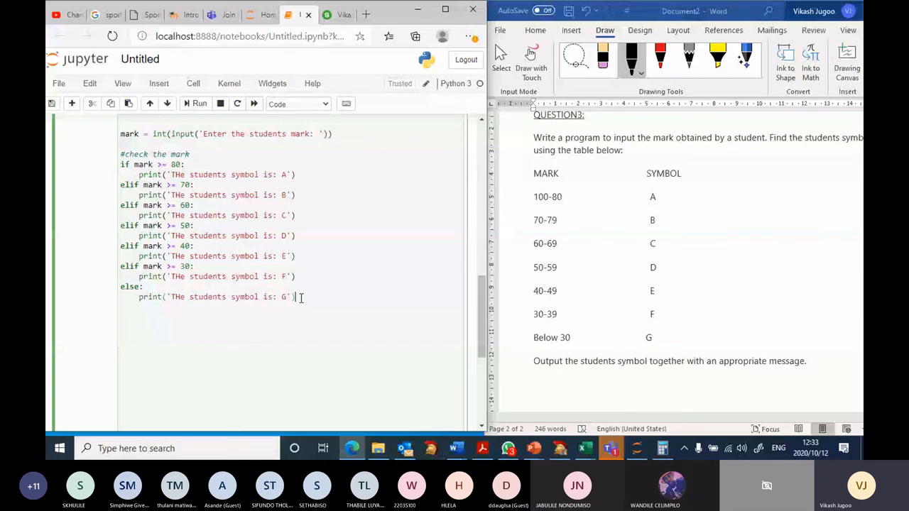
Run the cell repeatedly with marks 90, 45 and 25, confirming symbols A, E and G.
{"action": "left_click", "coordinate": [198, 104]}
{"action": "type", "text": "90"}
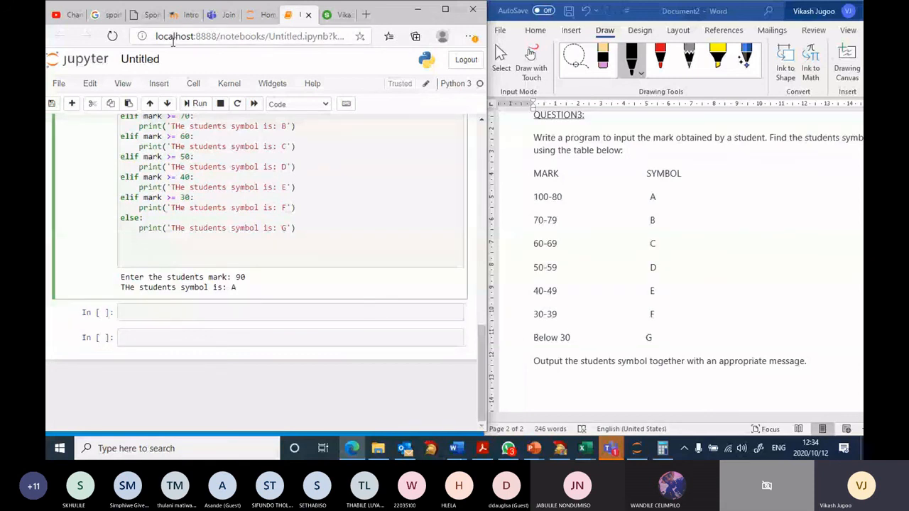
{"action": "left_click", "coordinate": [199, 104]}
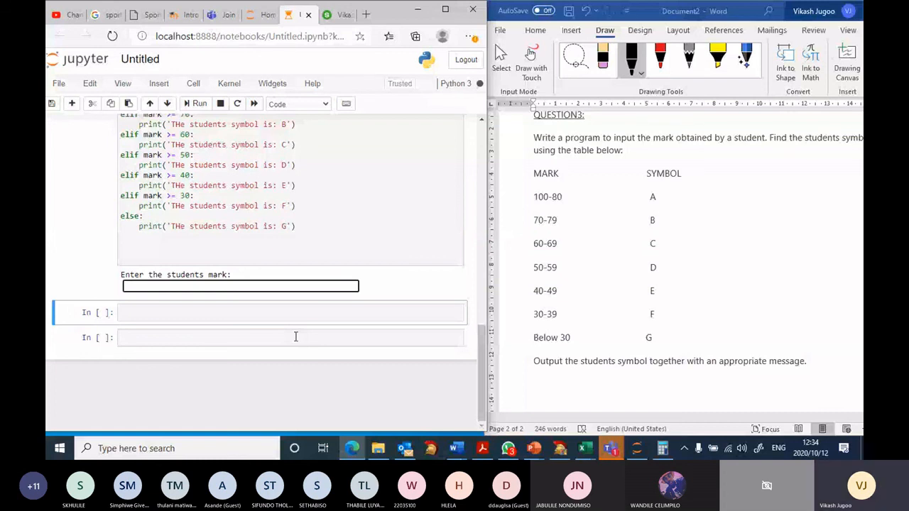
{"action": "type", "text": "5"}
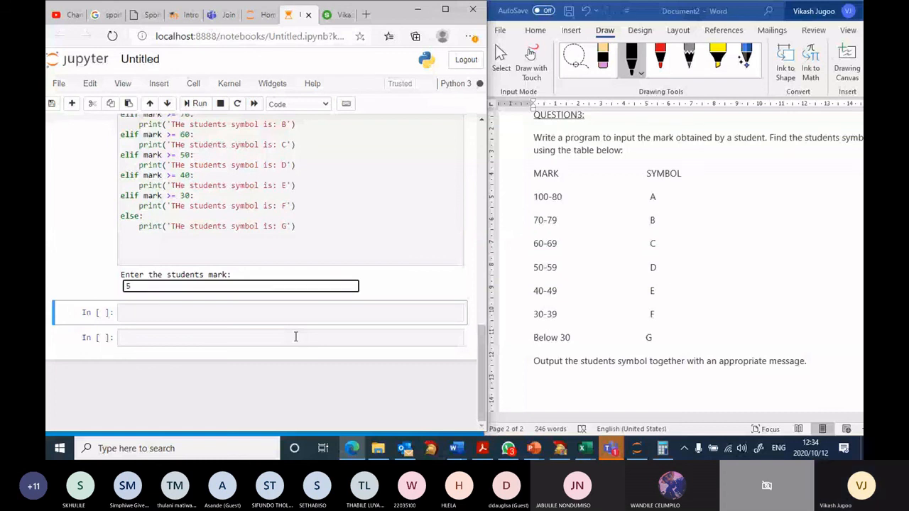
{"action": "type", "text": "45"}
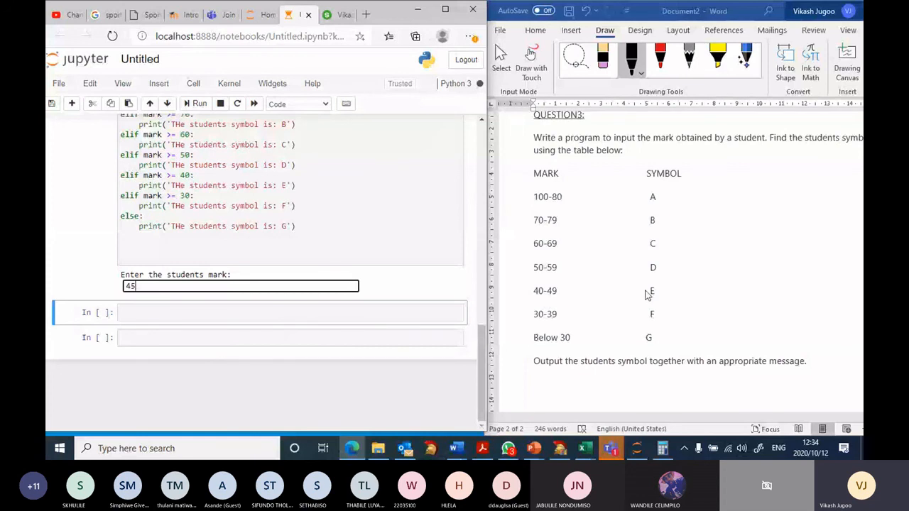
{"action": "mouse_move", "coordinate": [673, 296]}
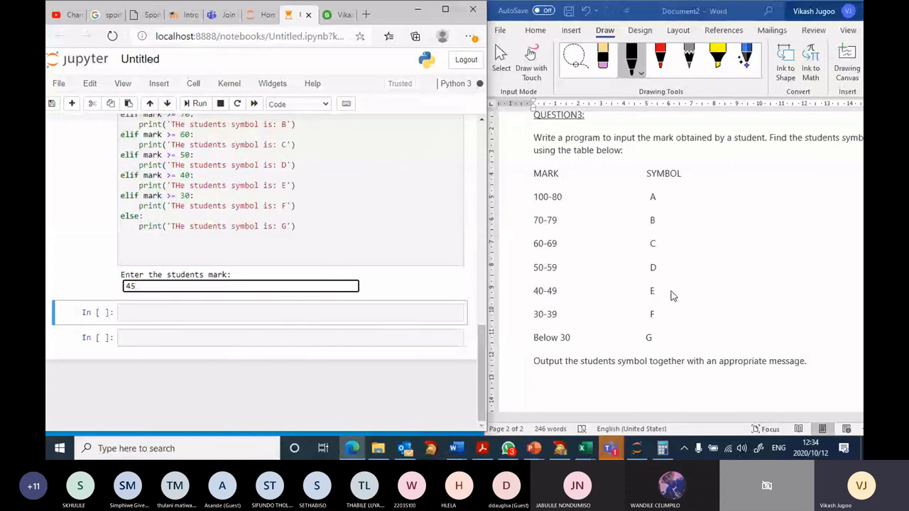
{"action": "key", "text": "Return"}
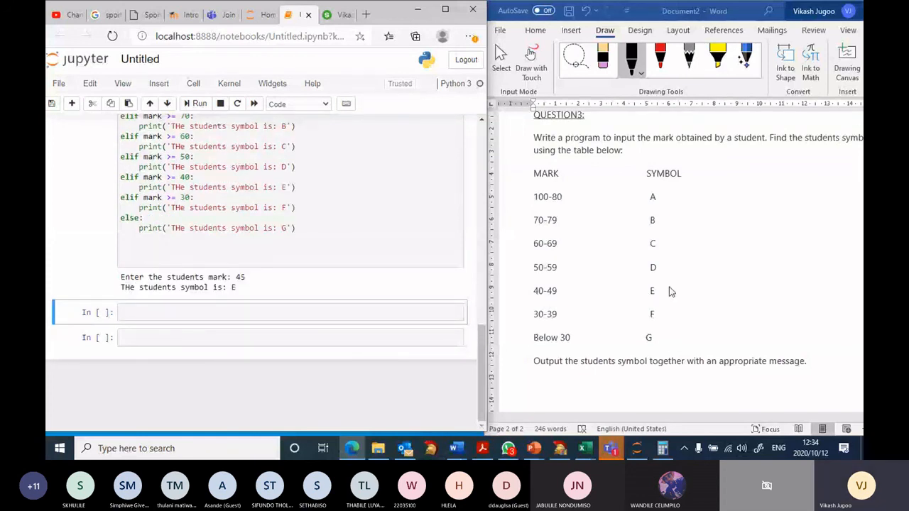
{"action": "left_click", "coordinate": [200, 104]}
{"action": "type", "text": "25"}
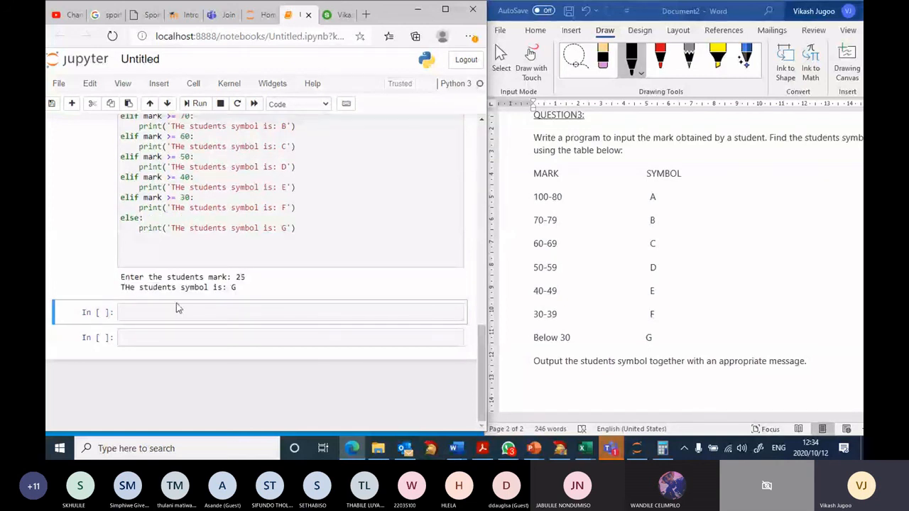
{"action": "scroll", "scroll_direction": "up", "scroll_amount": 3}
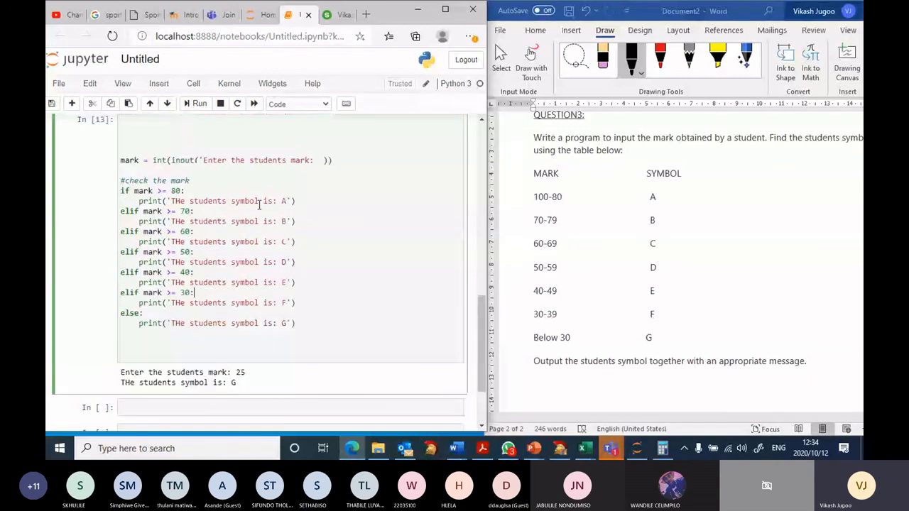